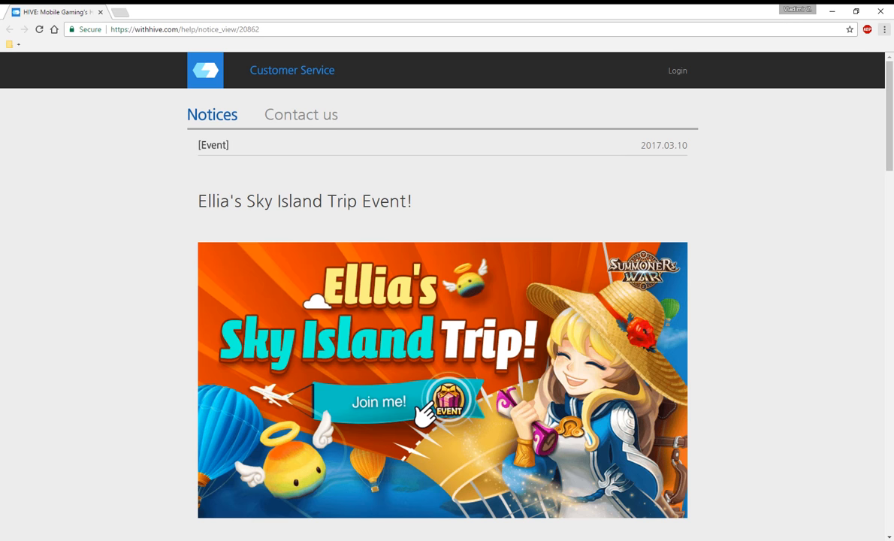
scroll(down, 3)
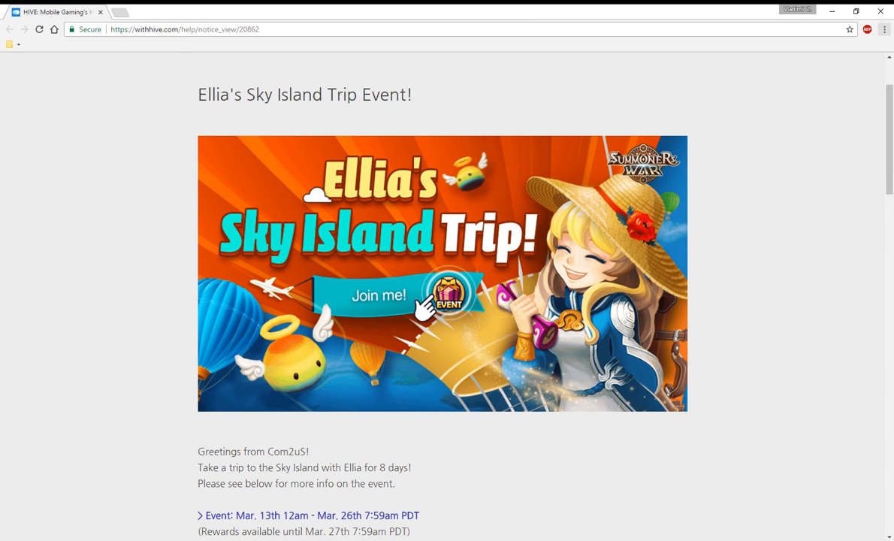
scroll(down, 3)
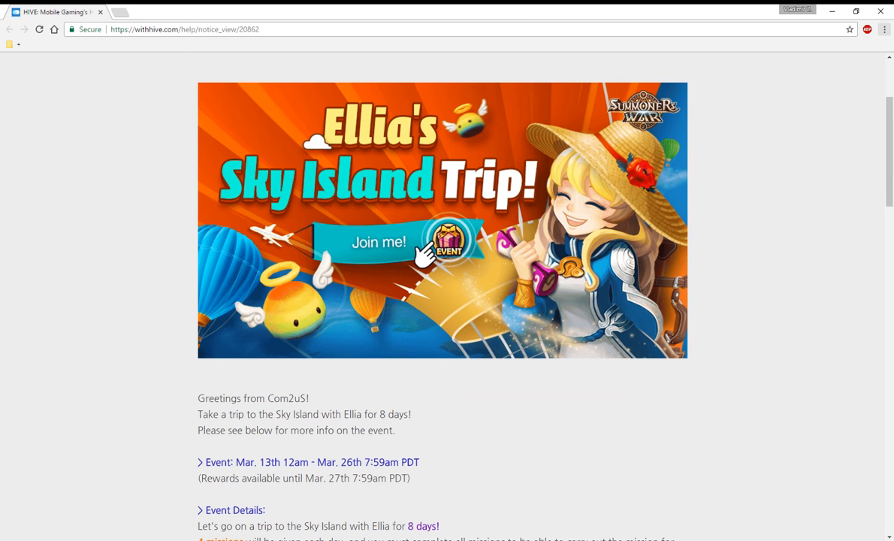
scroll(down, 3)
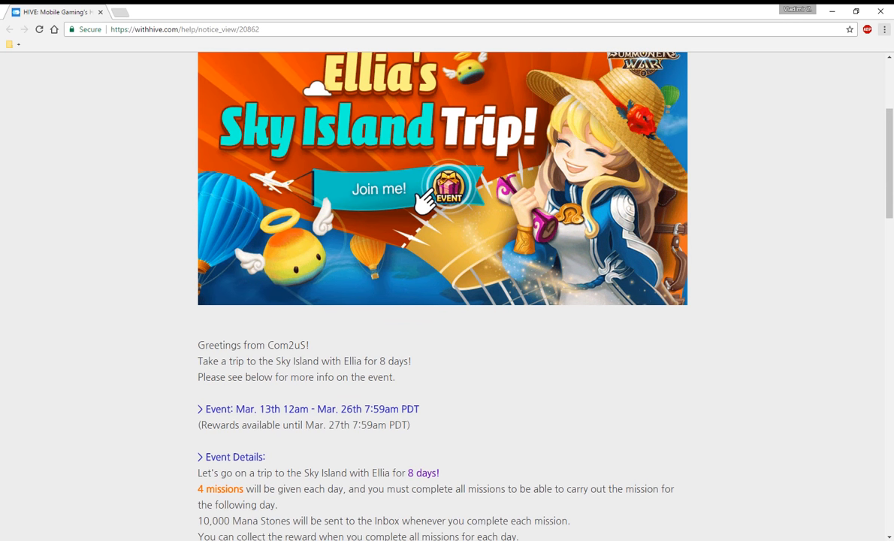
scroll(down, 3)
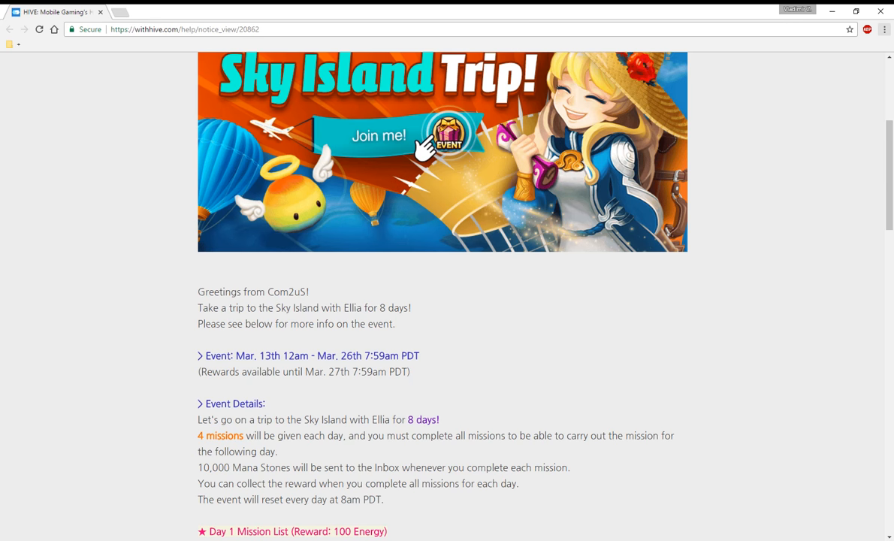
scroll(down, 3)
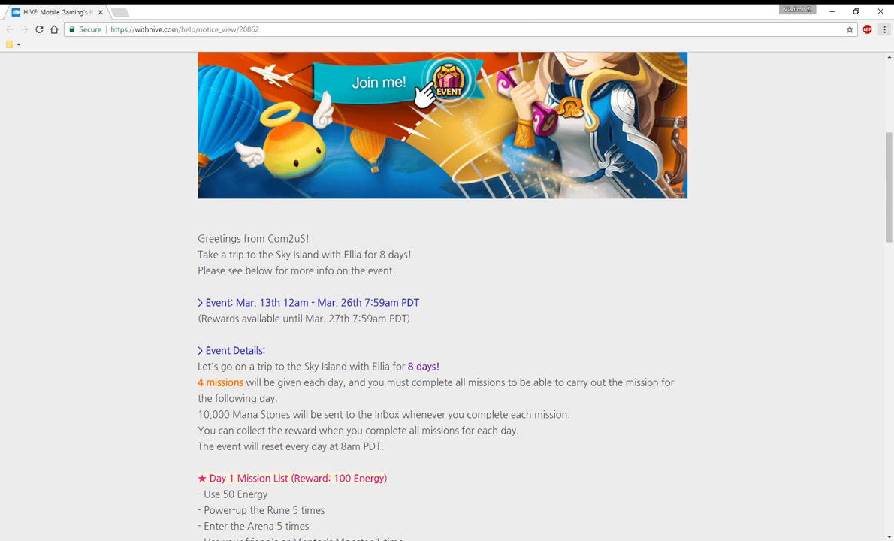
scroll(down, 3)
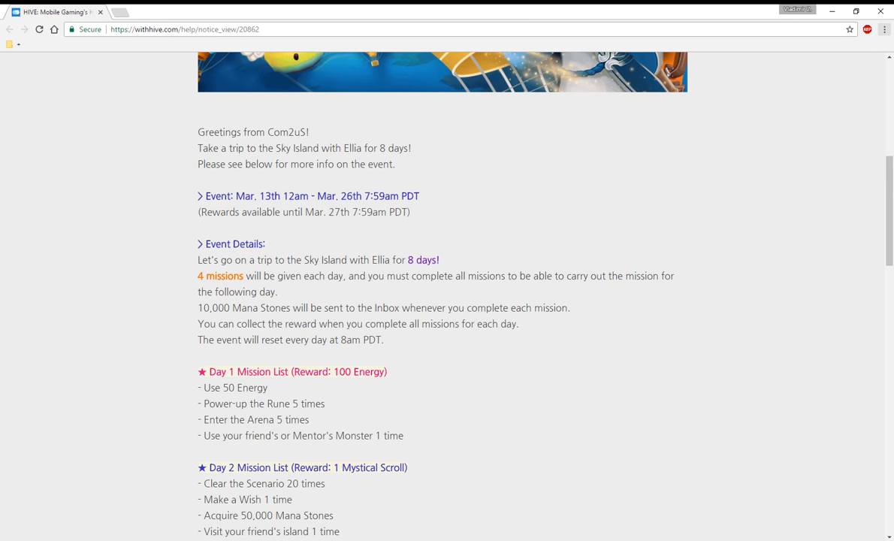
scroll(down, 3)
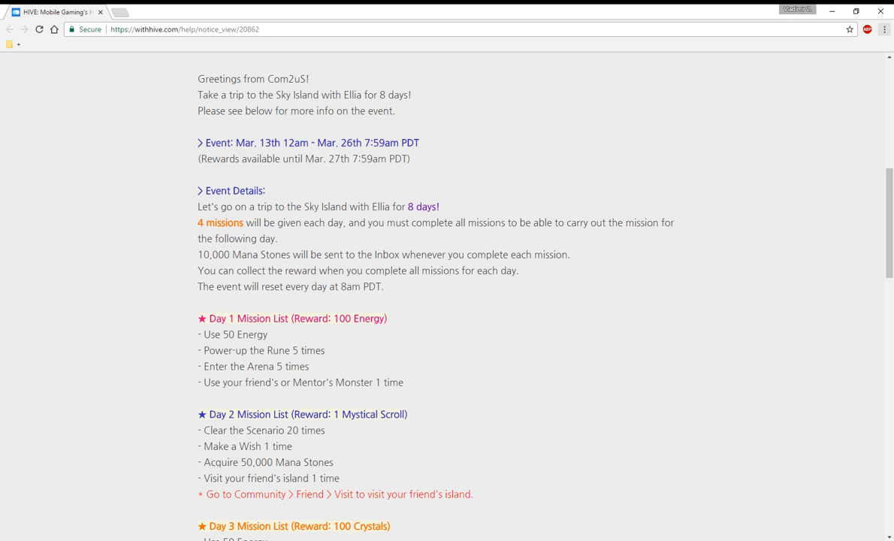
scroll(down, 3)
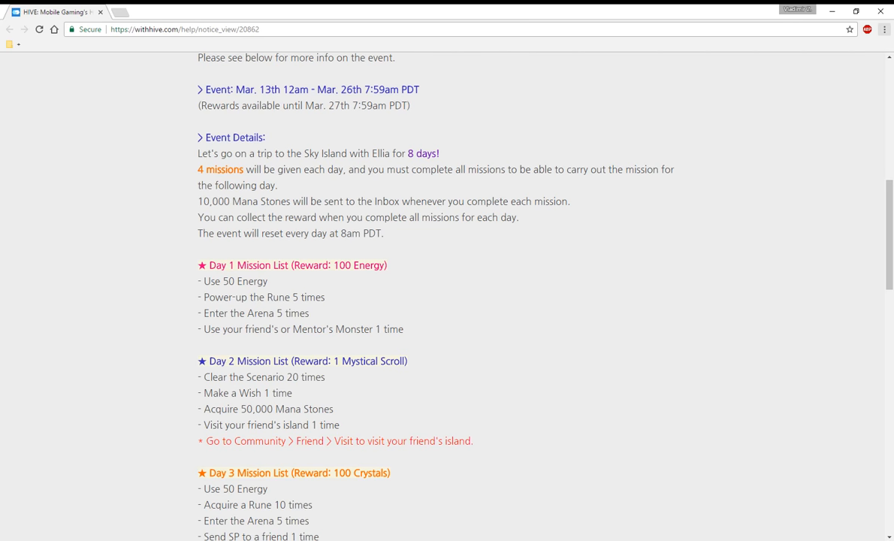
scroll(down, 3)
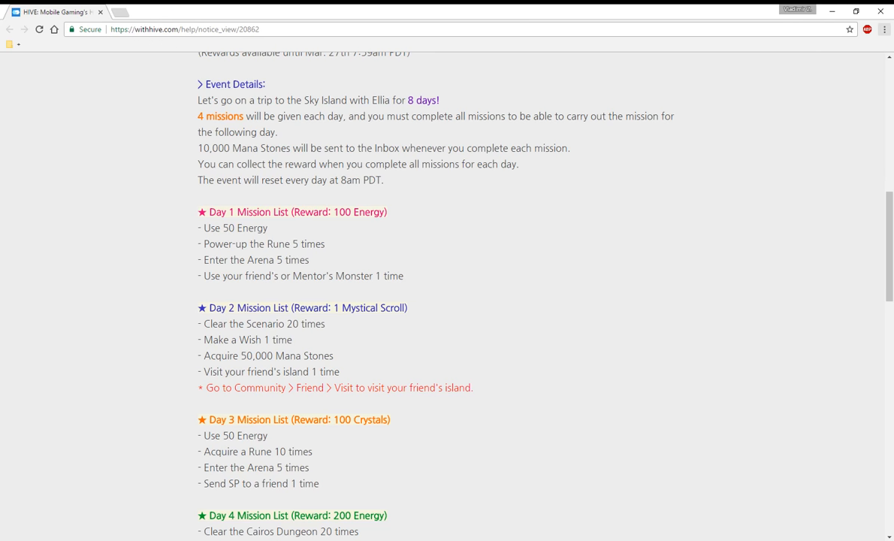
scroll(down, 3)
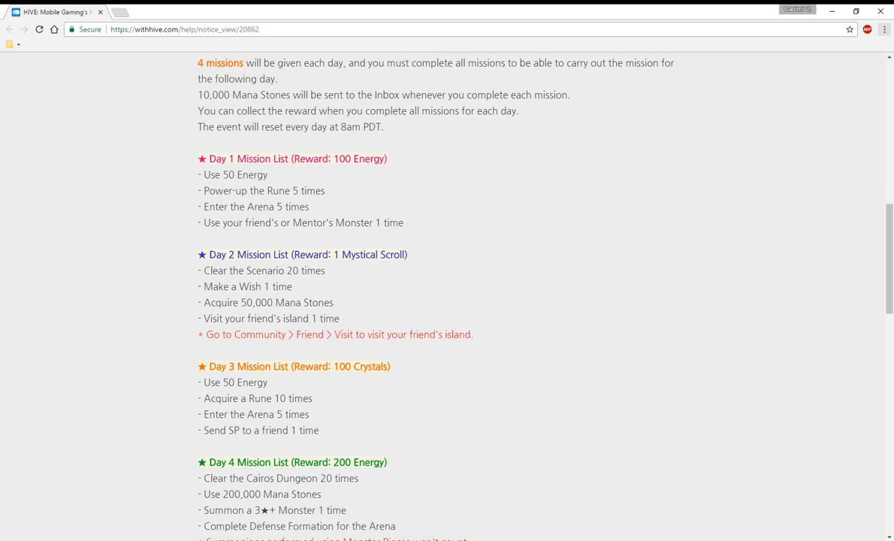
scroll(down, 3)
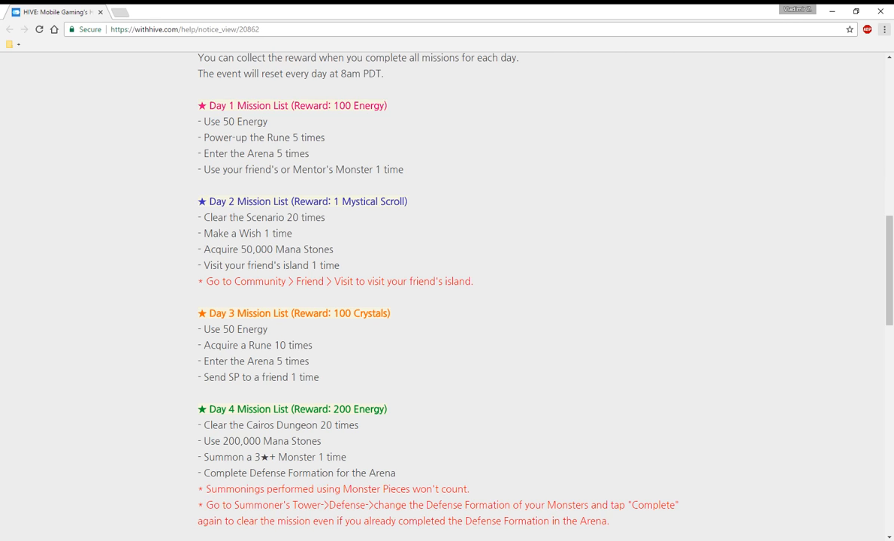
scroll(down, 3)
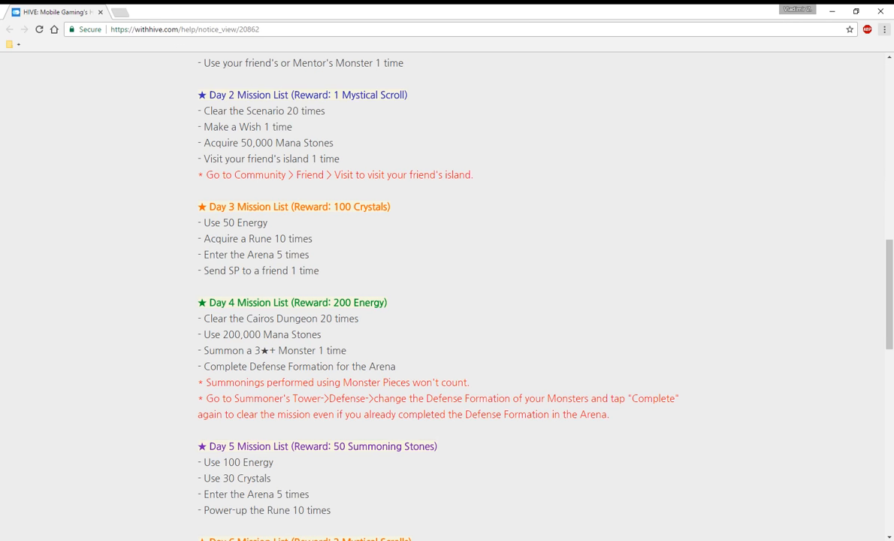
scroll(down, 3)
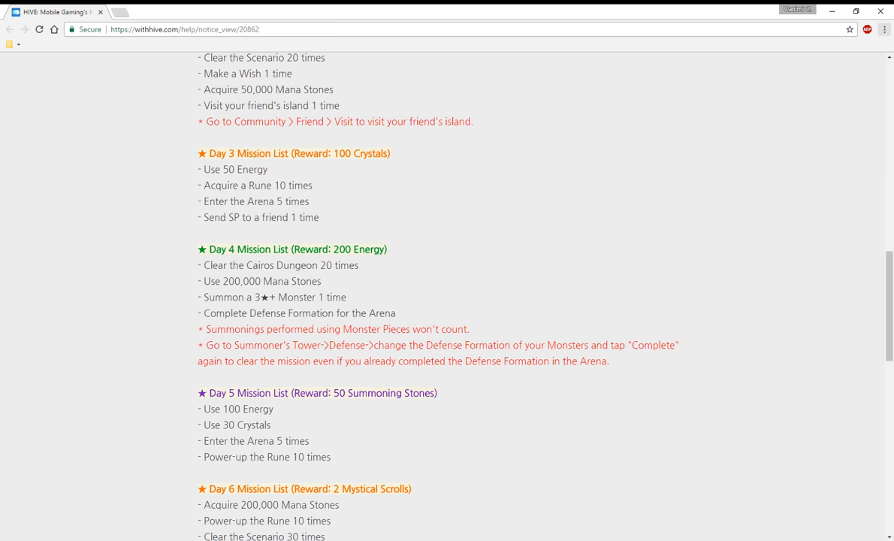
scroll(down, 3)
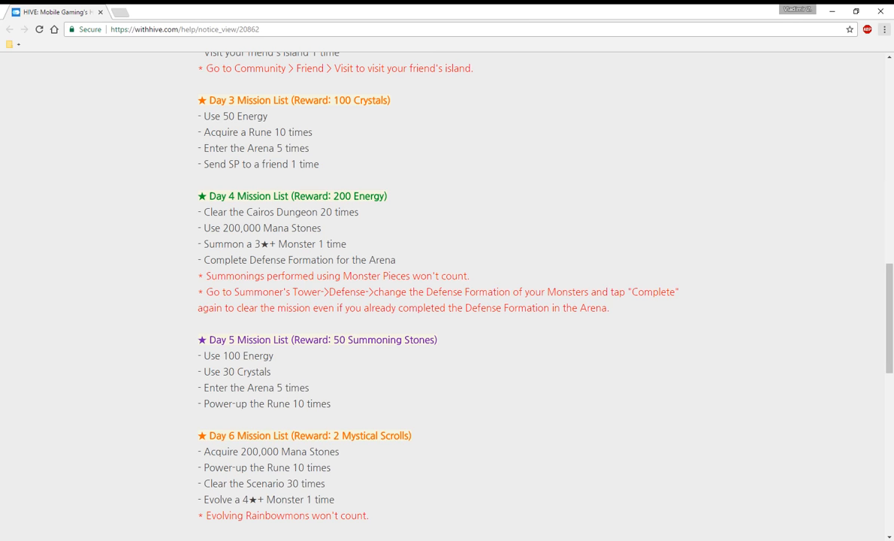
scroll(down, 3)
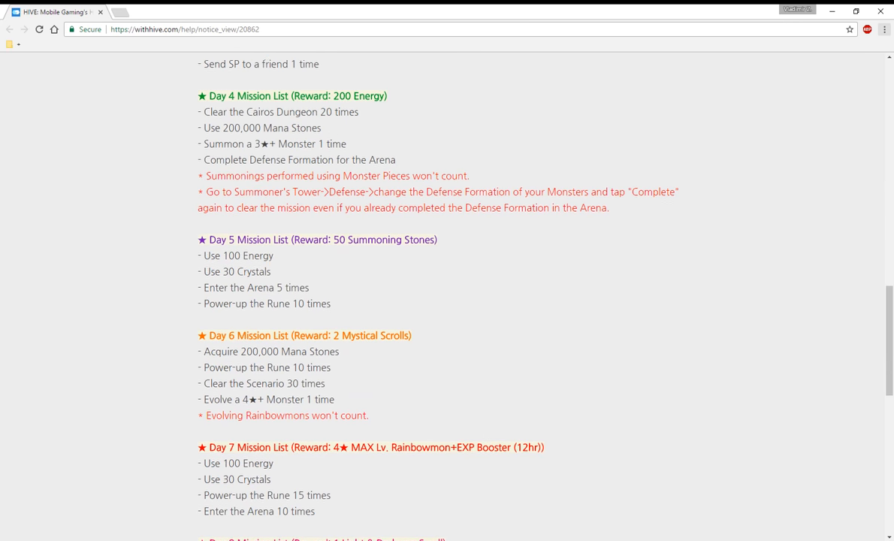
scroll(down, 3)
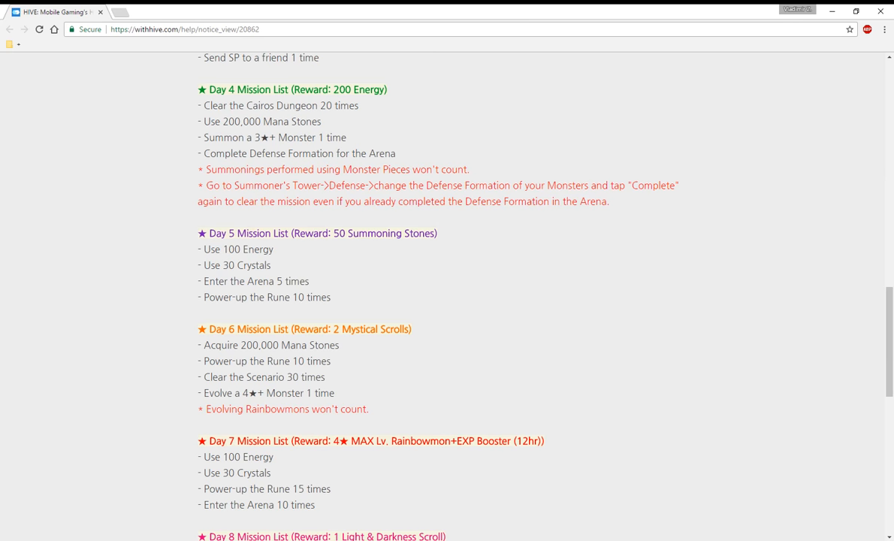
scroll(down, 3)
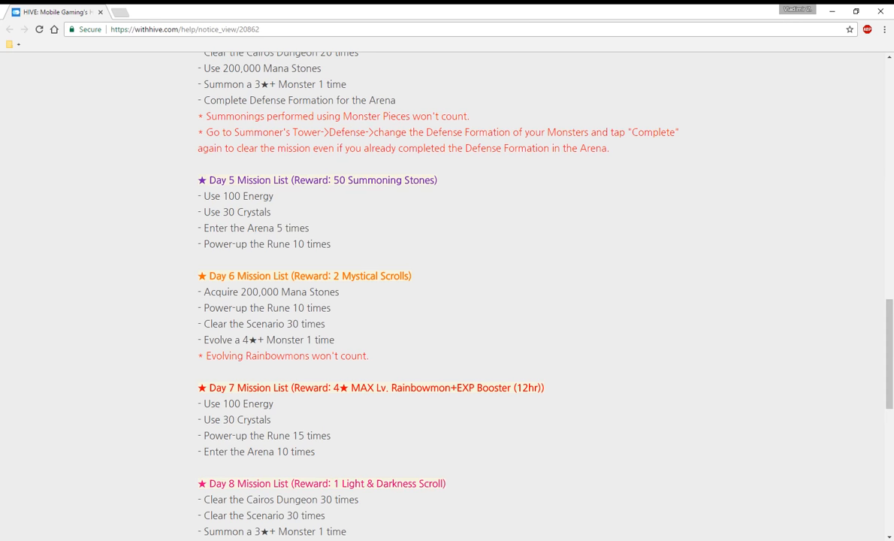
scroll(down, 3)
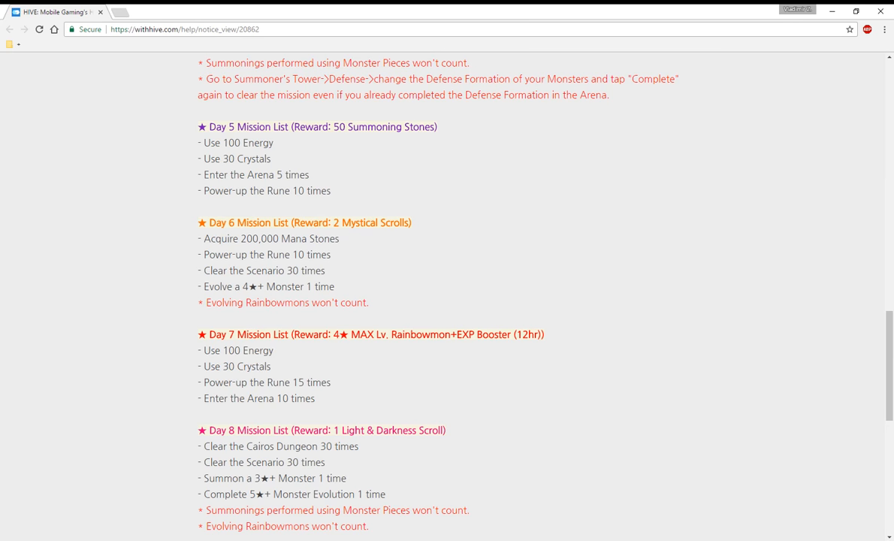
scroll(down, 3)
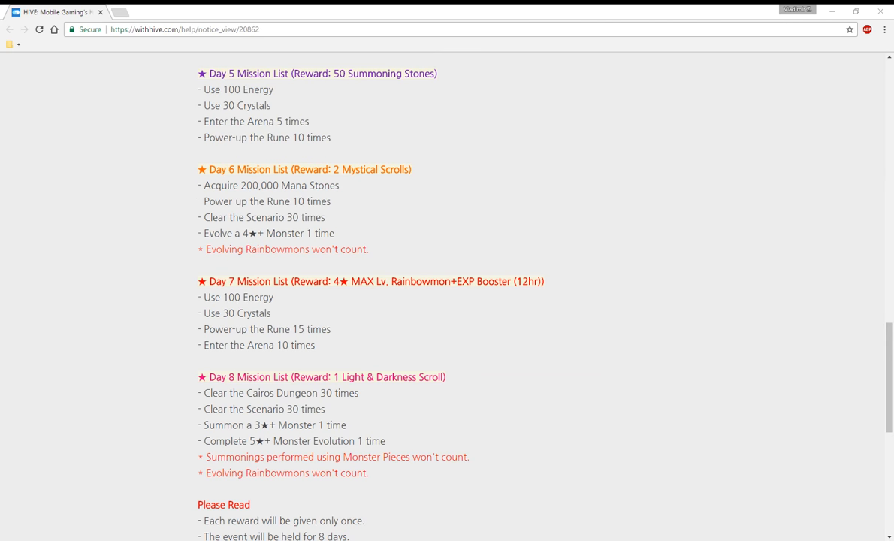
scroll(down, 3)
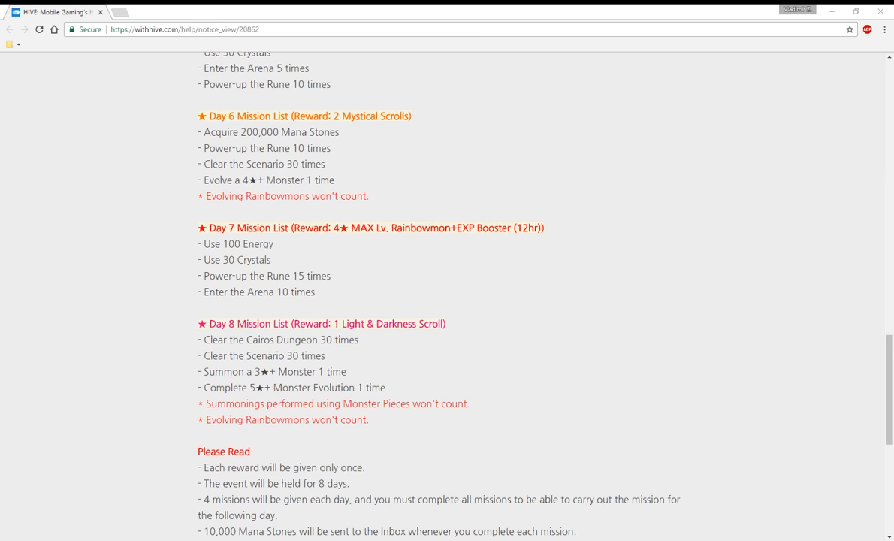
scroll(down, 3)
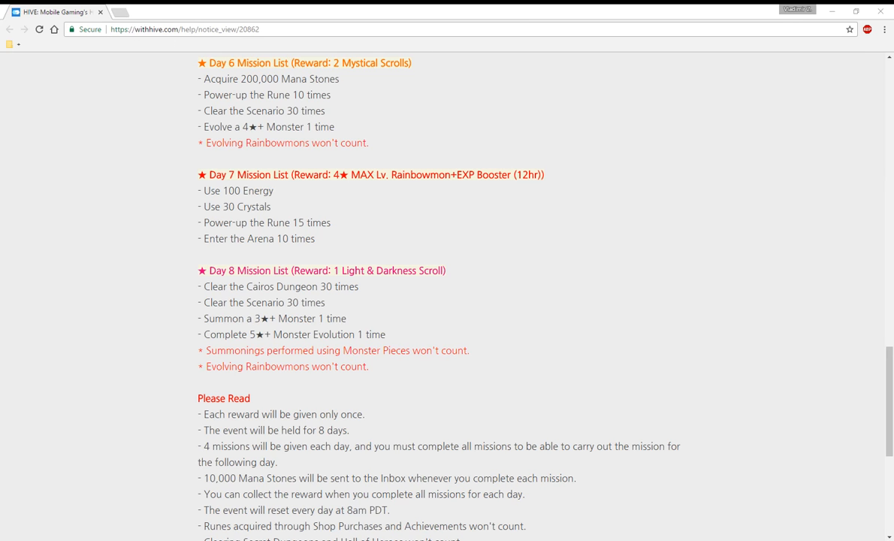
scroll(down, 3)
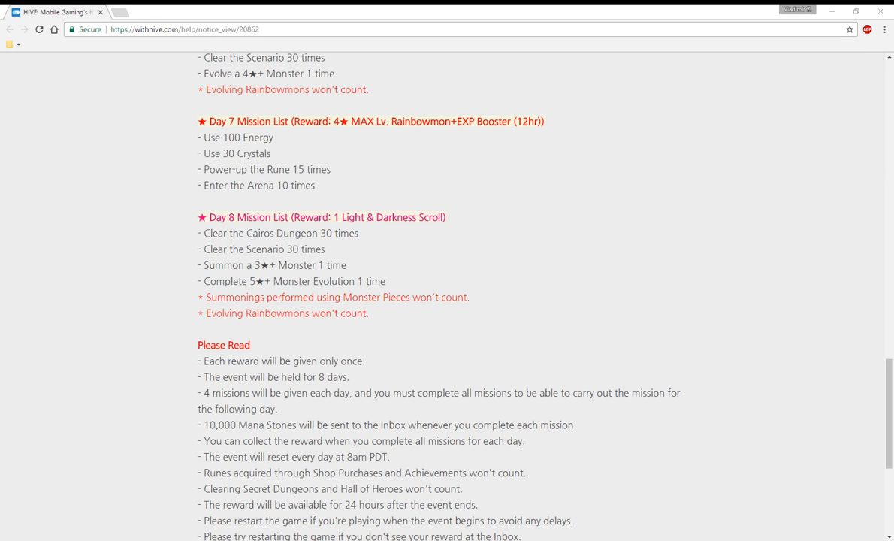
scroll(down, 3)
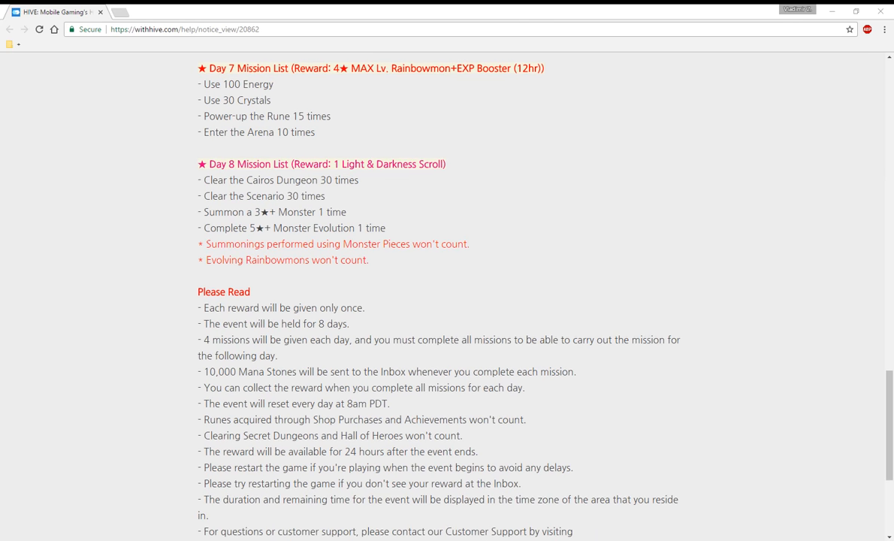